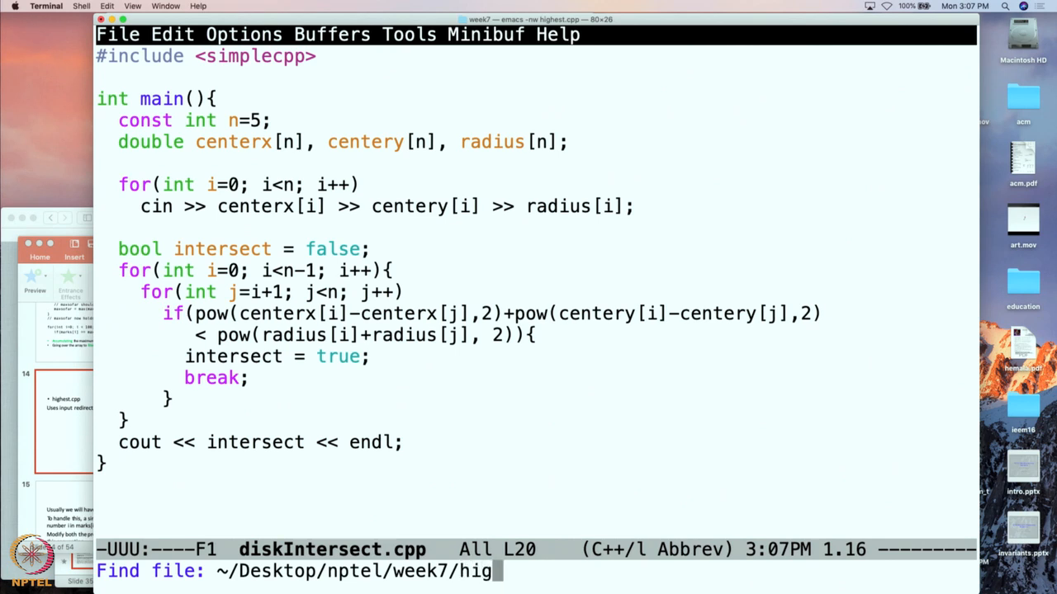
Step: Open ~/Desktop/nptel/week7/highest.cpp in Emacs for editing
type("hest.cpp")
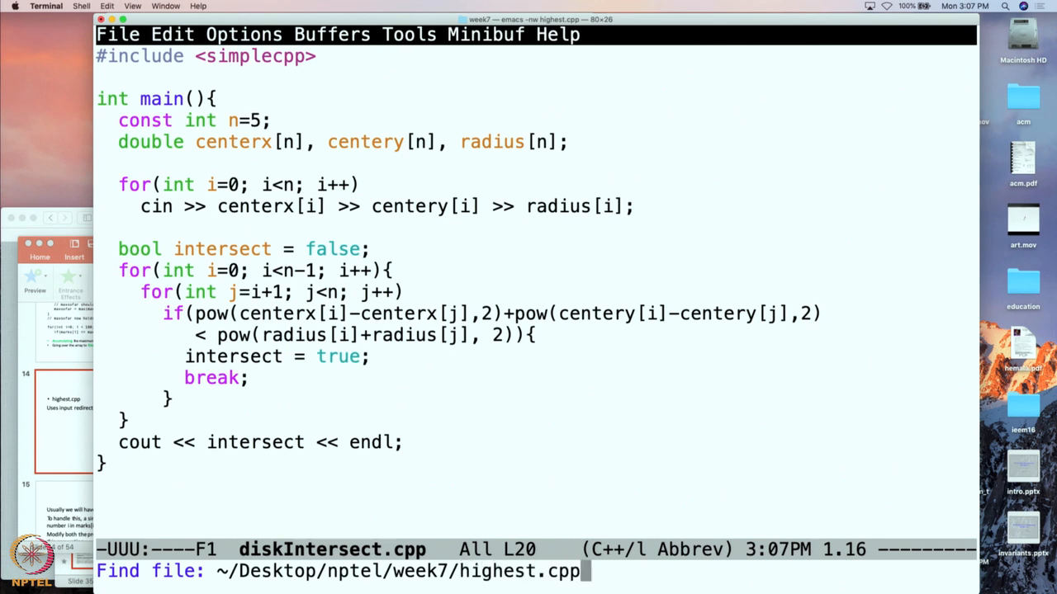
key("Return")
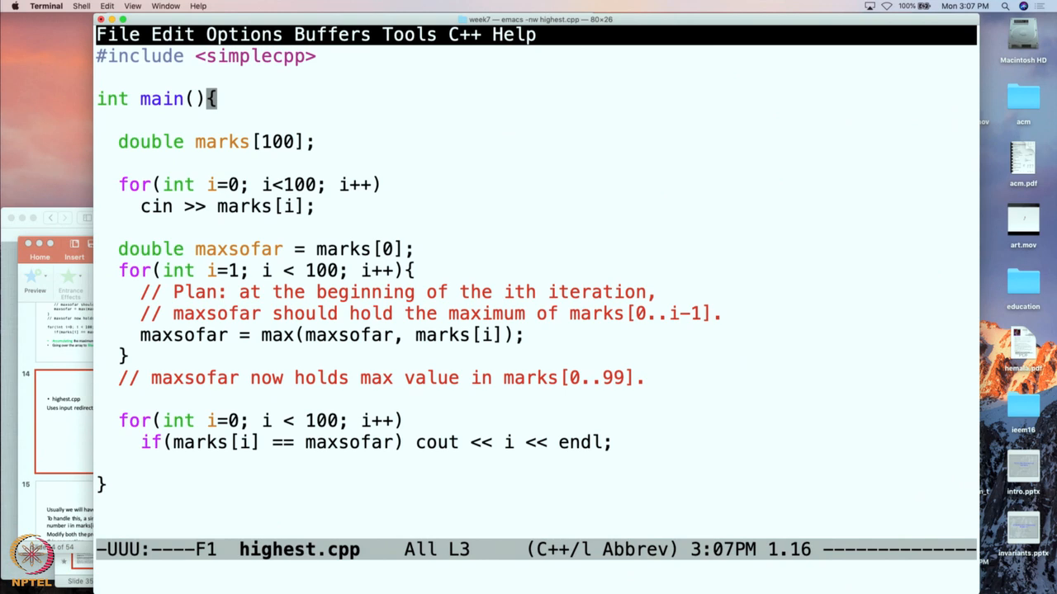
mouse_move(361, 176)
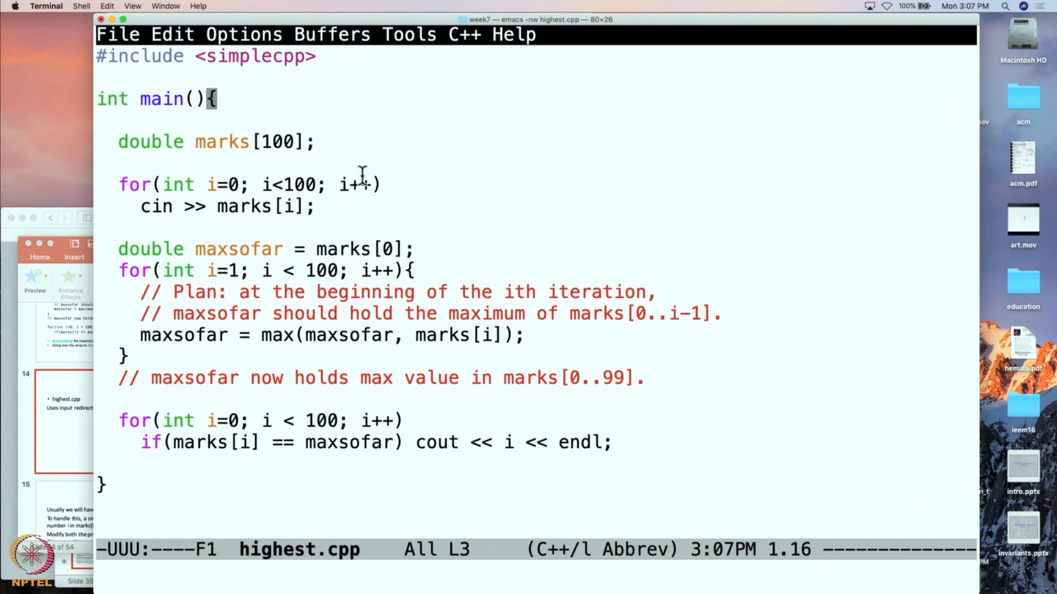
mouse_move(237, 149)
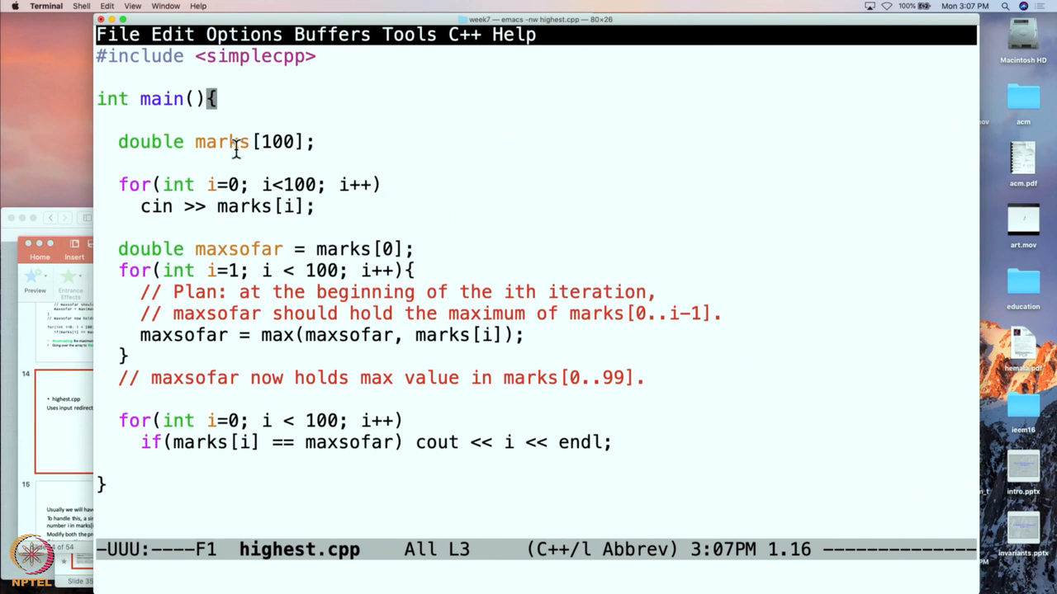
mouse_move(184, 174)
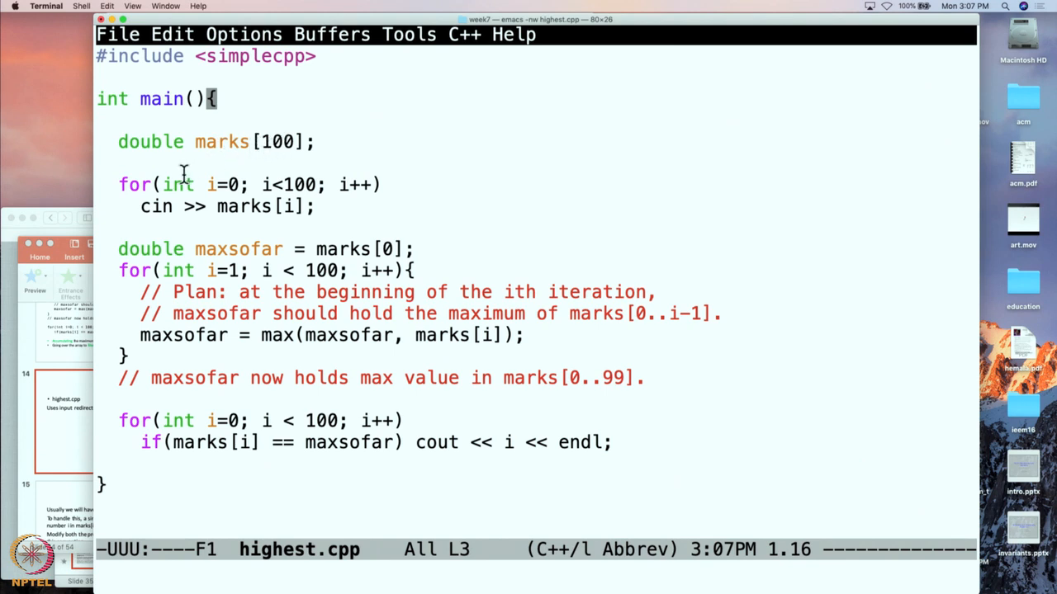
mouse_move(257, 206)
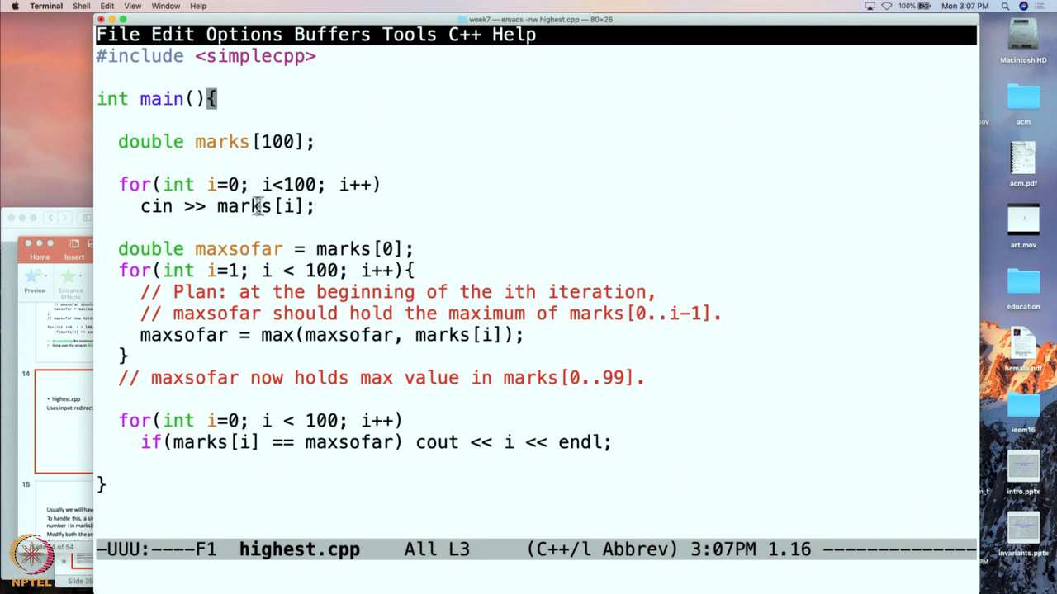
mouse_move(310, 272)
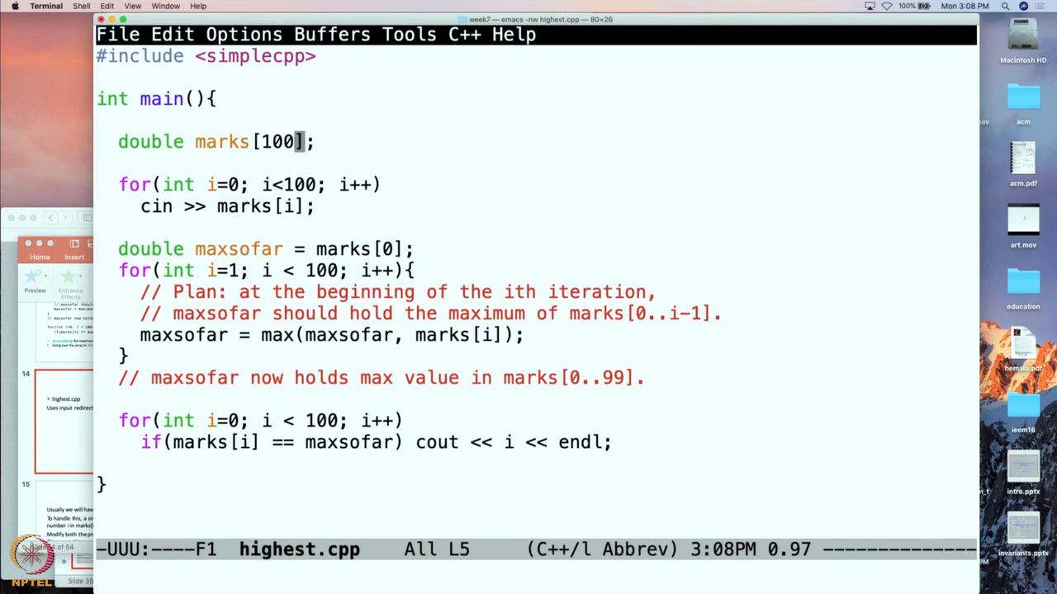
Step: Change marks[100] and the loop bounds from 100 to 10, then suspend Emacs with Ctrl+Z
key("Backspace")
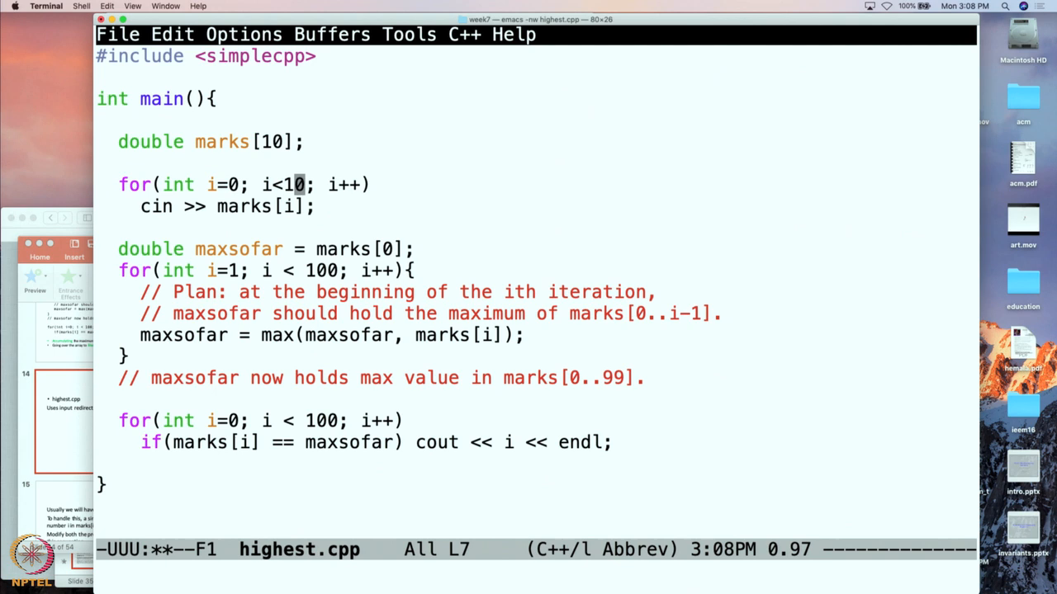
left_click(298, 248)
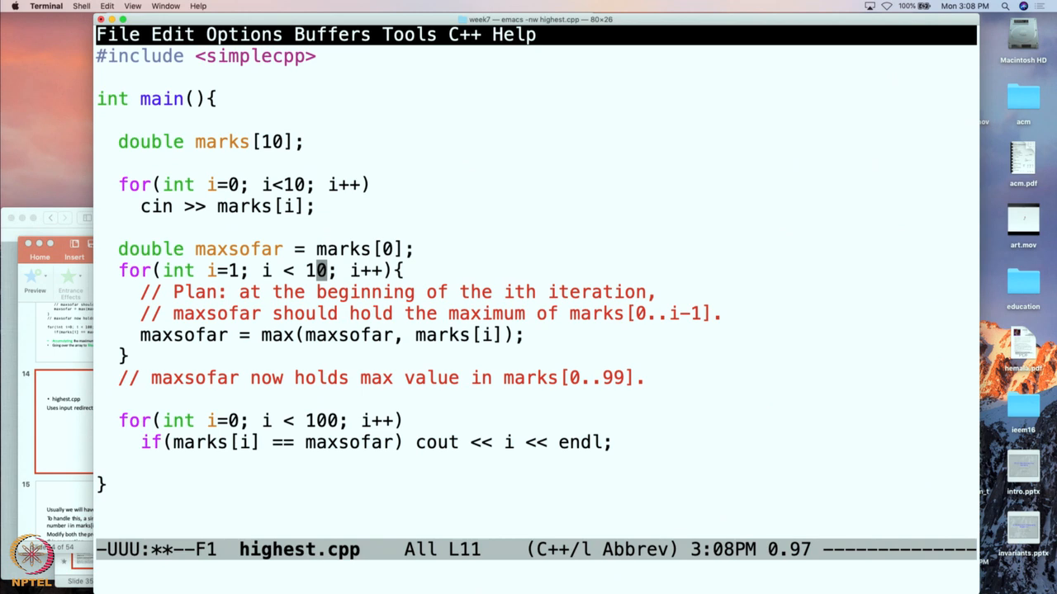
left_click(124, 356)
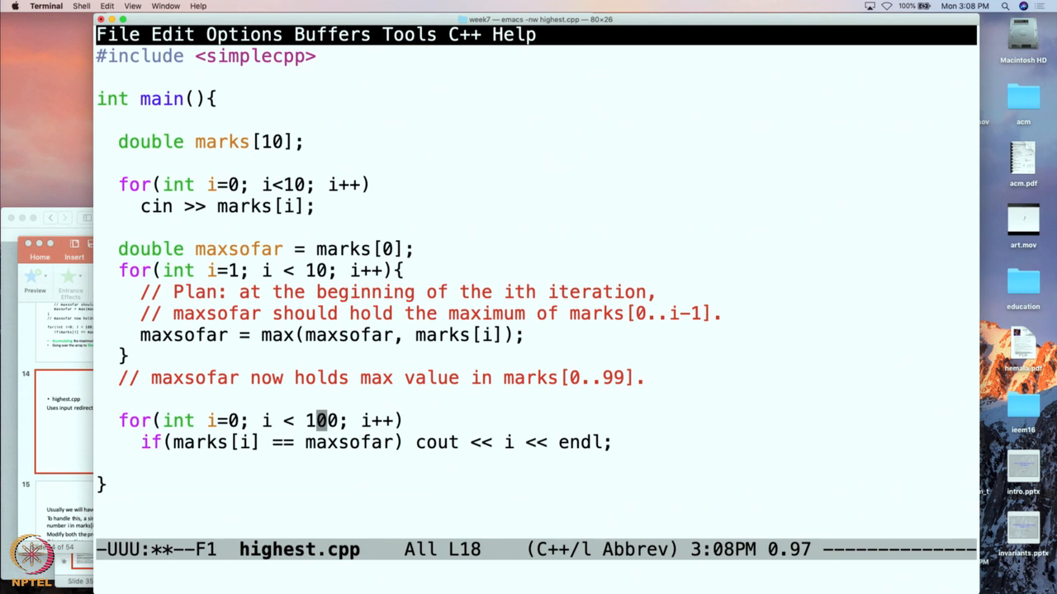
key("BackSpace")
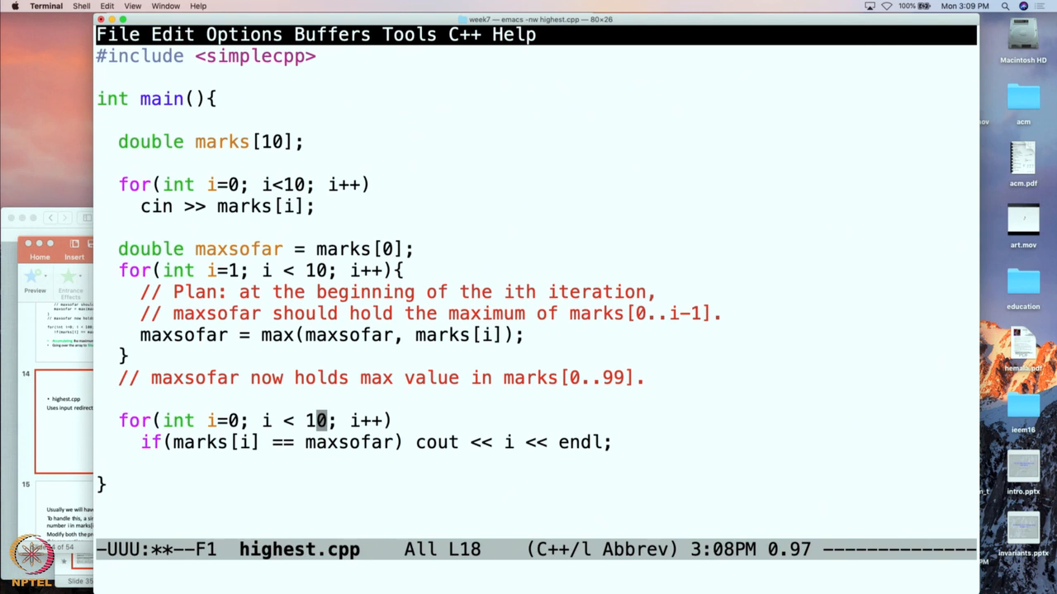
key("ctrl+z")
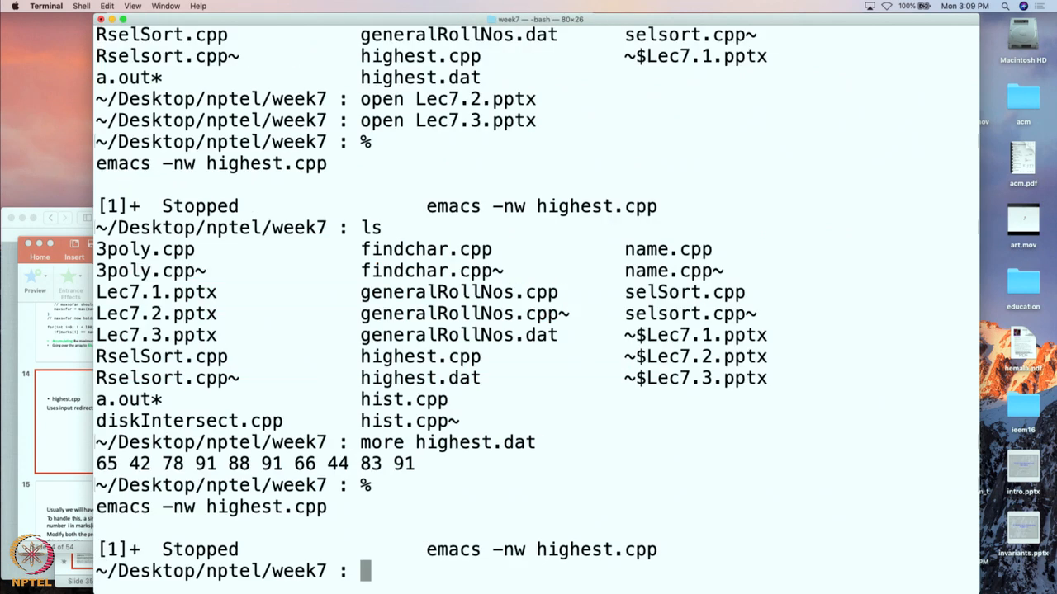
Step: Compile highest.cpp with g++ and clear the partially typed ./a.out command line
type("g++ highest.cpp")
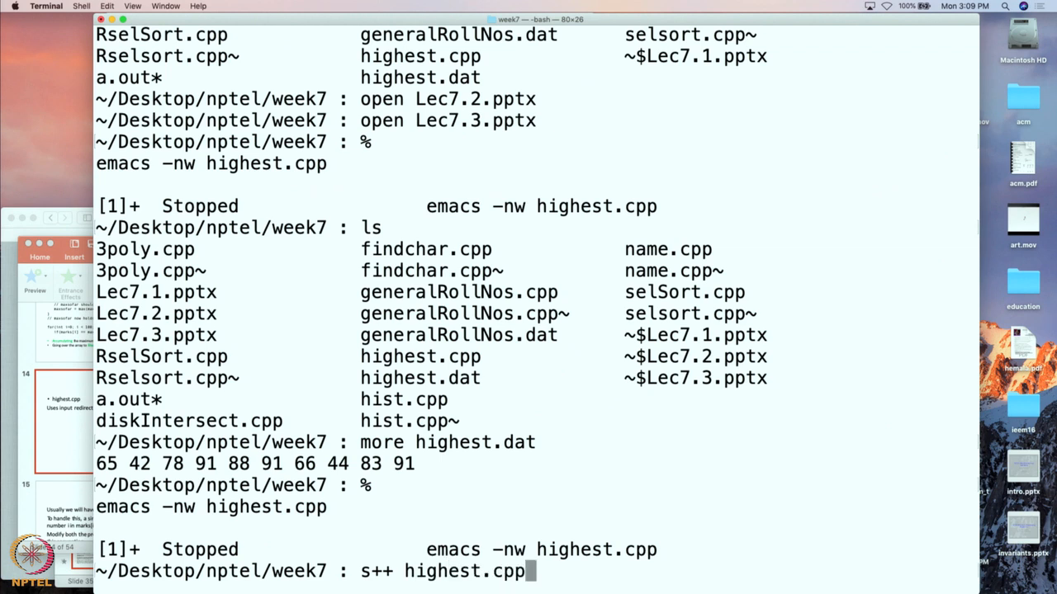
key("Return")
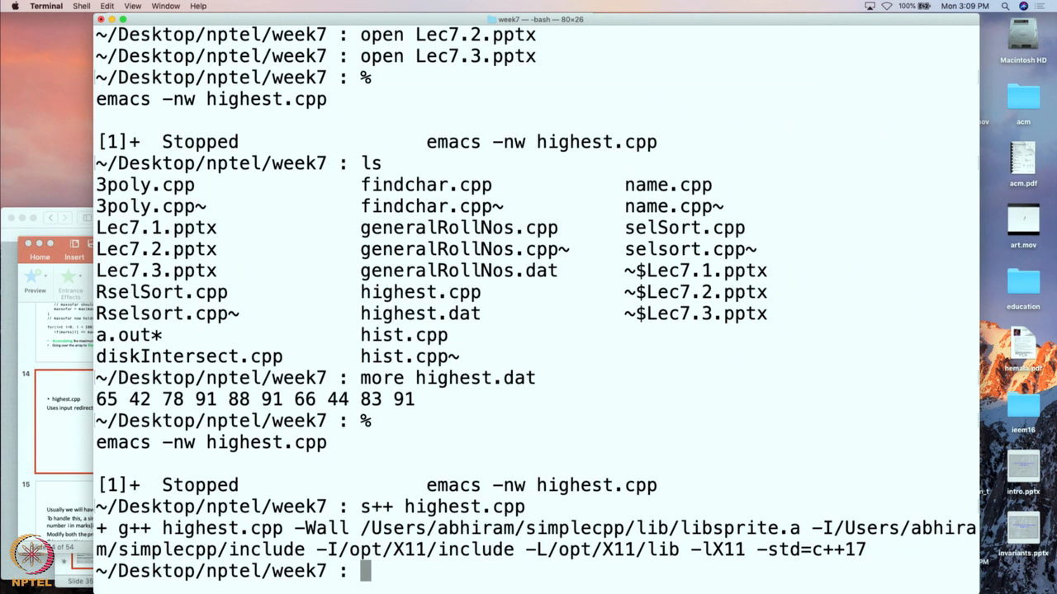
type(".")
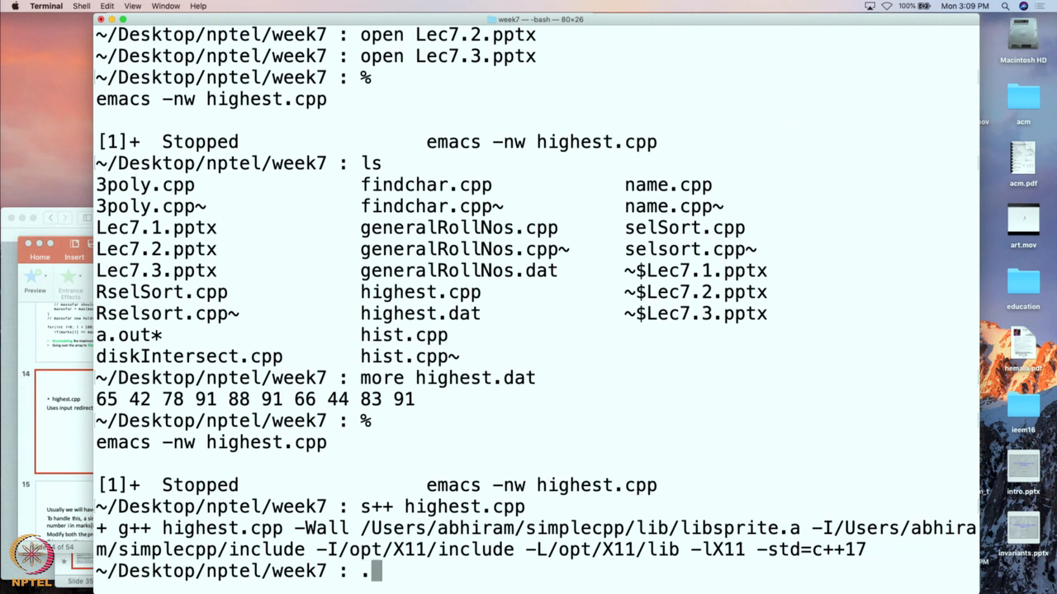
type("/a.out")
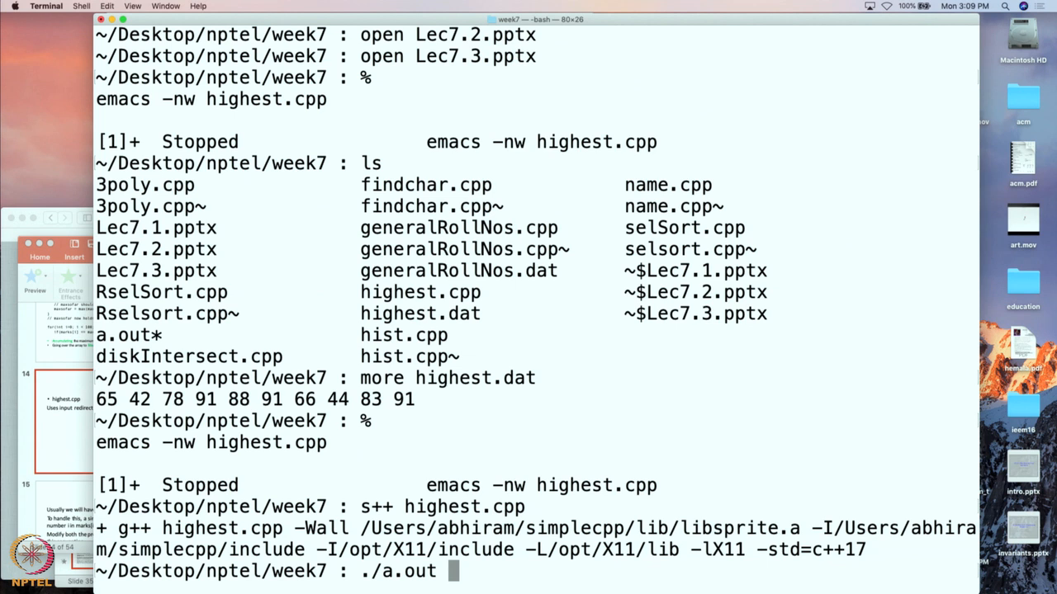
type("cp ~/Desktop/talks/kaladarshan/emacs -nw highest.cpp")
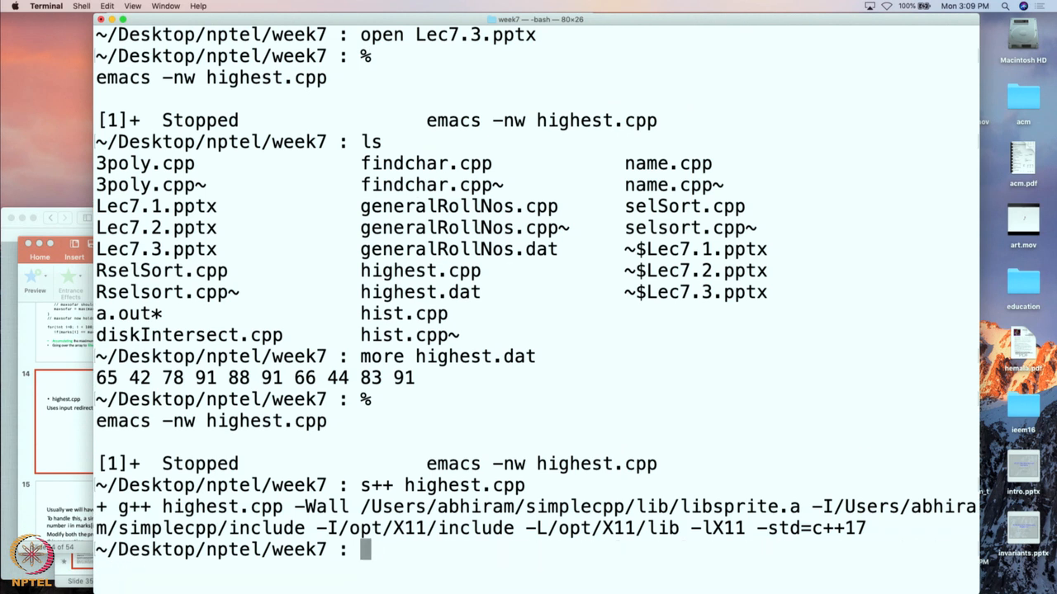
Step: View the ten marks in highest.dat with more, then quit the pager
type("more")
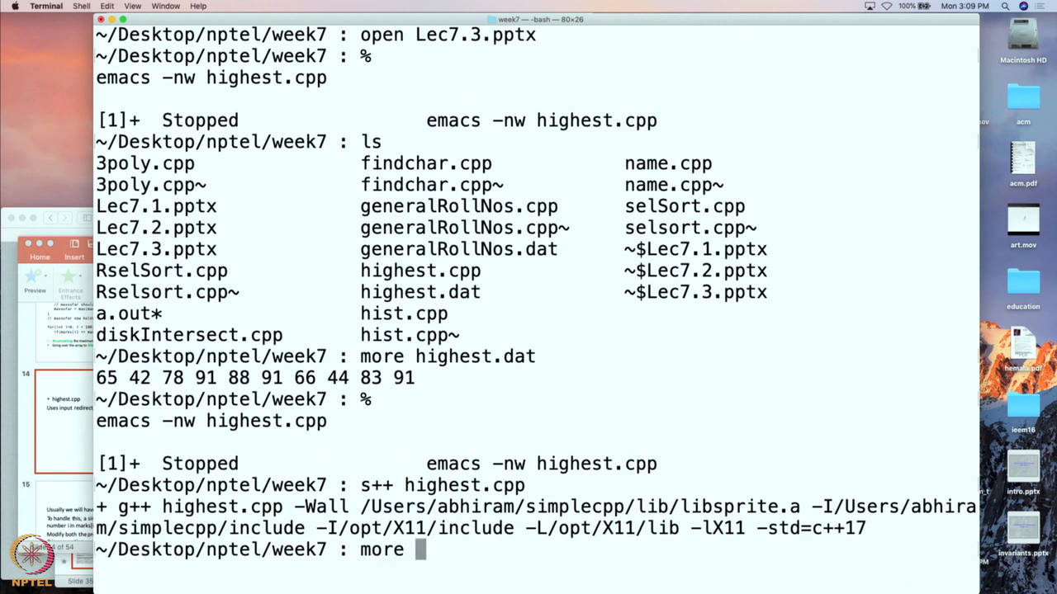
type("highest.")
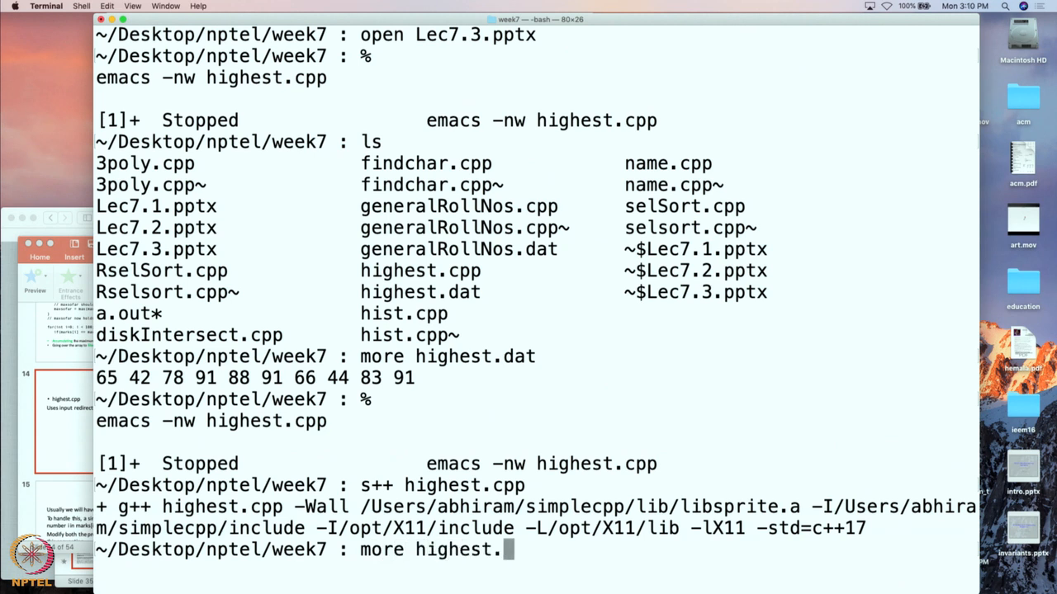
key("Return")
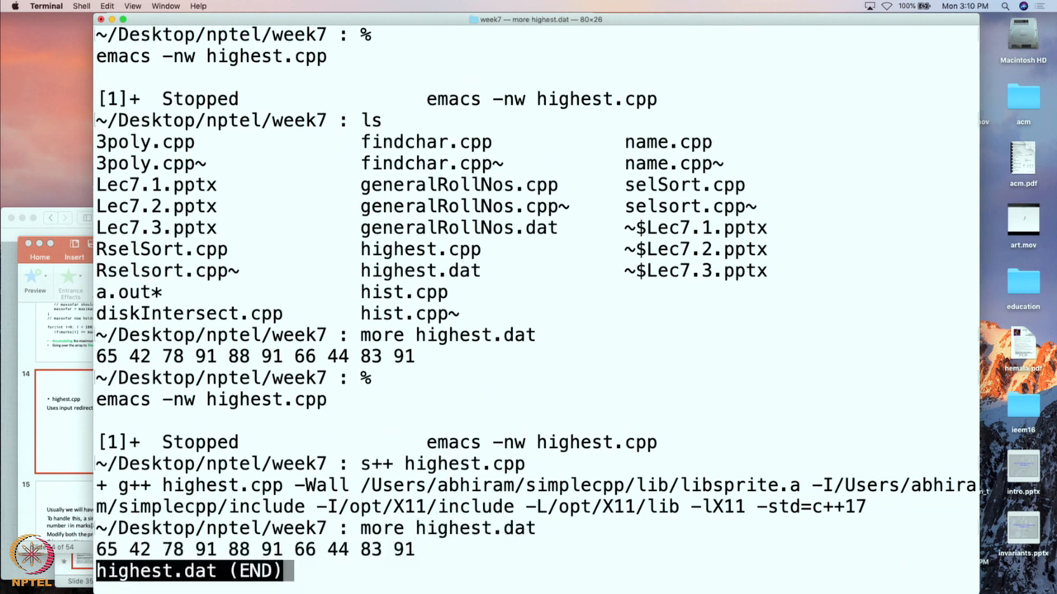
key("q")
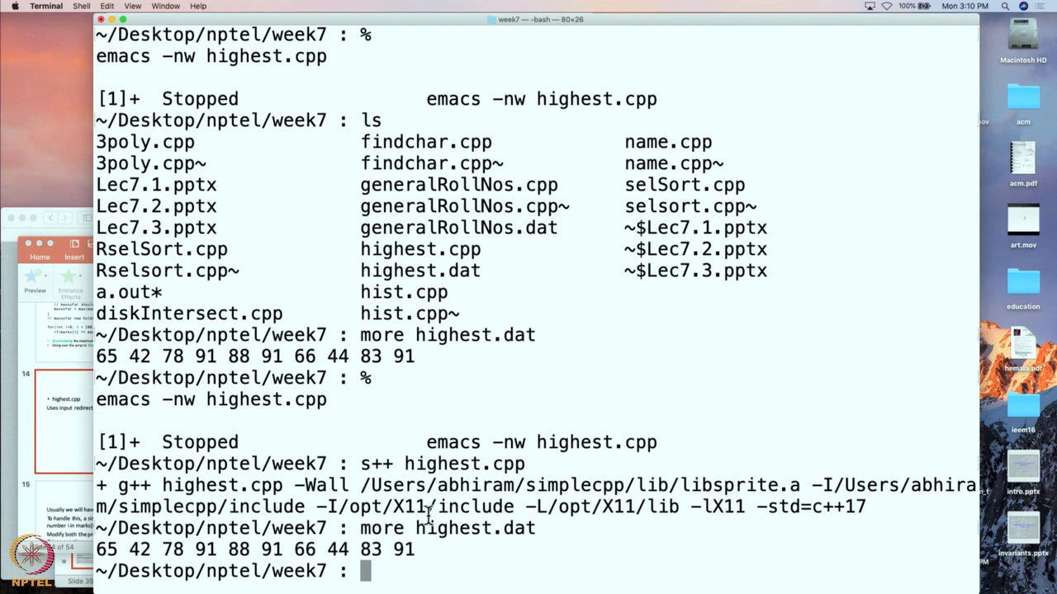
Step: Run ./a.out < highest.dat, printing roll numbers 3, 5 and 9
type("./a.out")
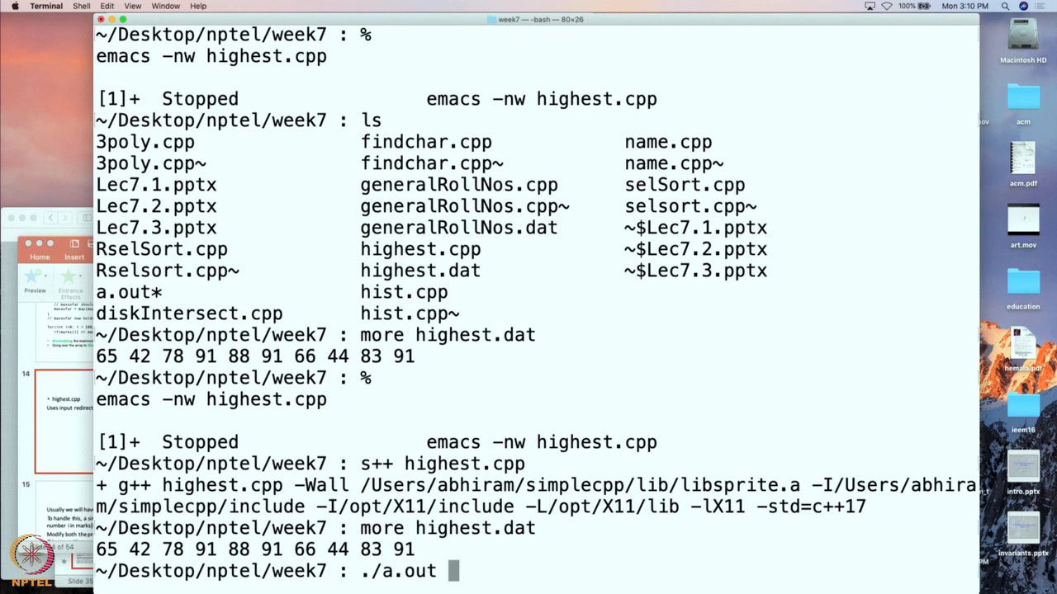
type("<")
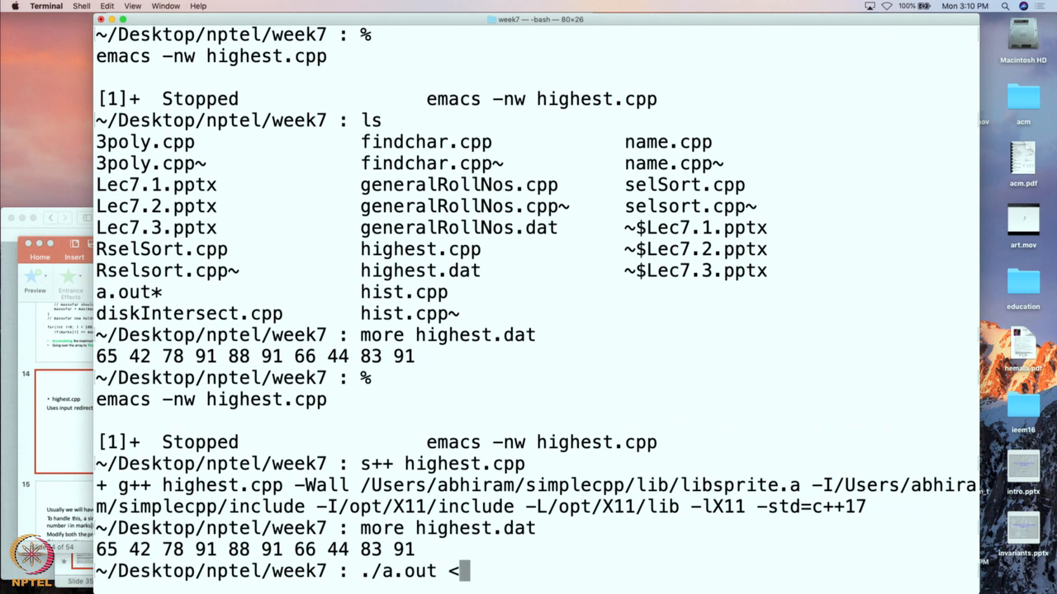
type("highest.")
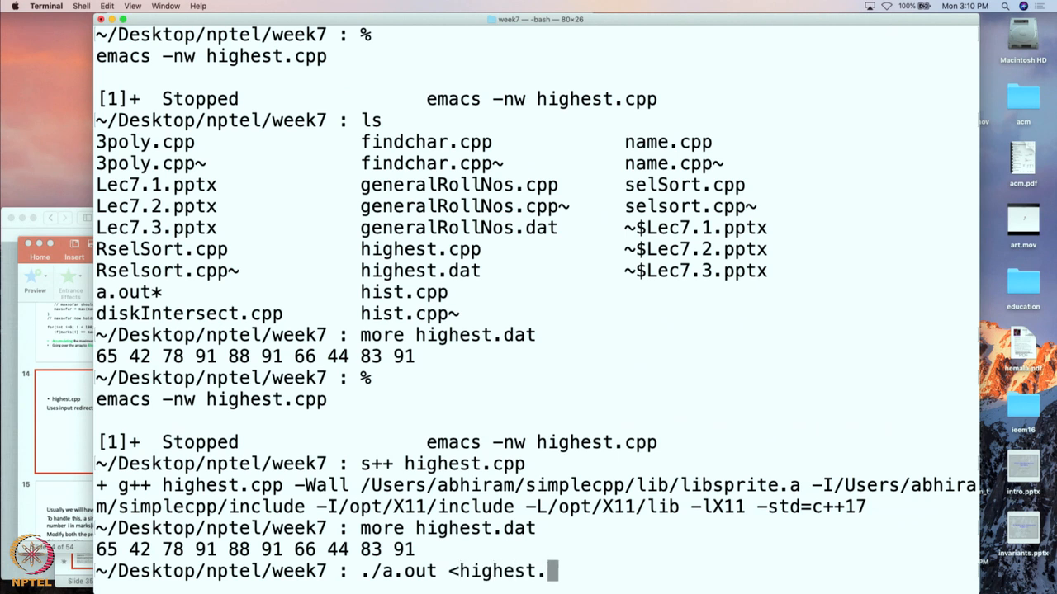
type("dat")
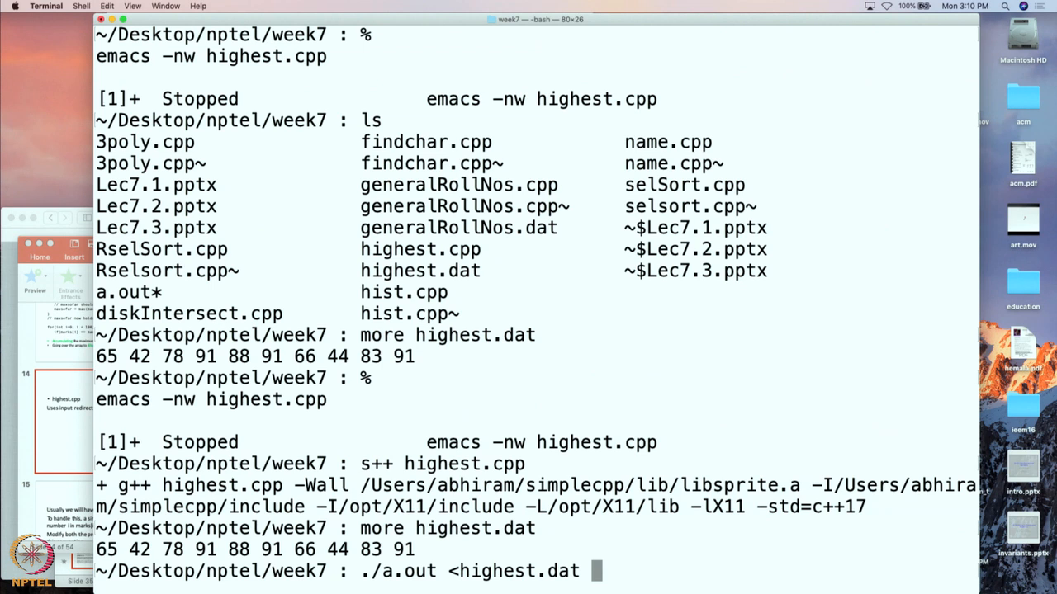
key("Return")
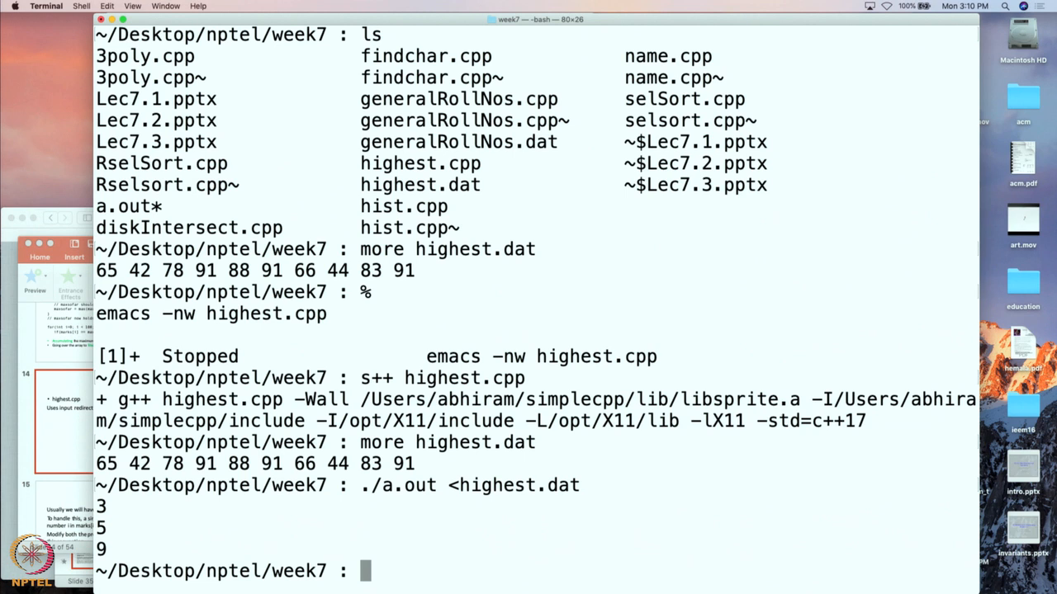
mouse_move(163, 470)
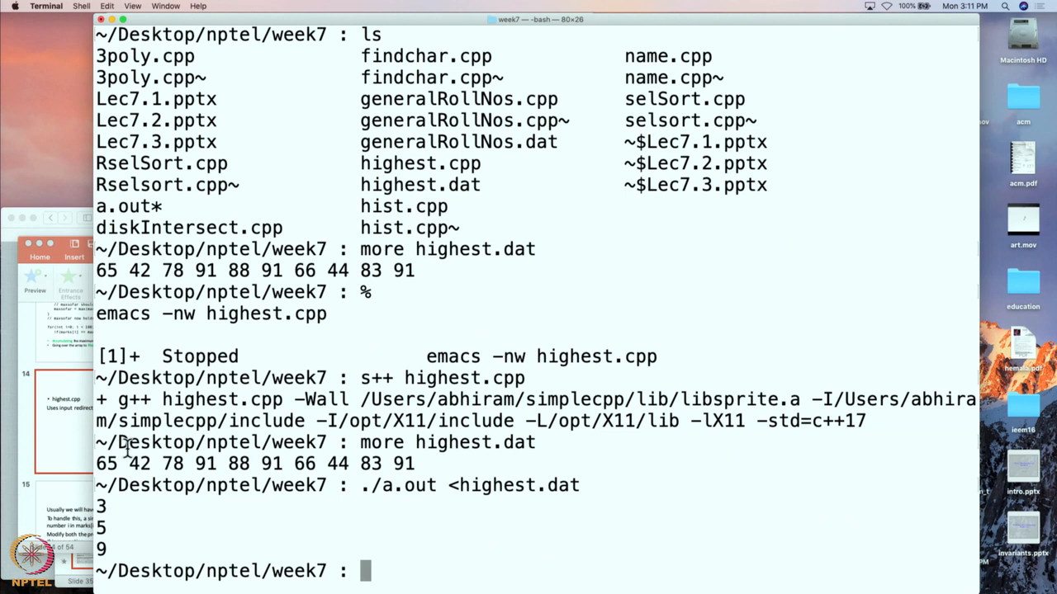
mouse_move(169, 449)
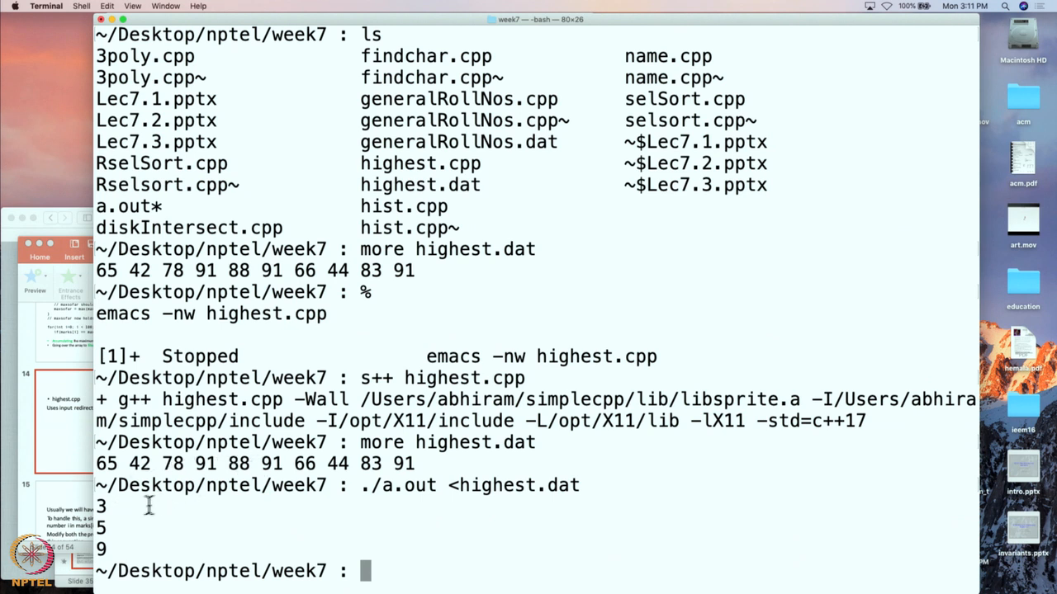
mouse_move(343, 468)
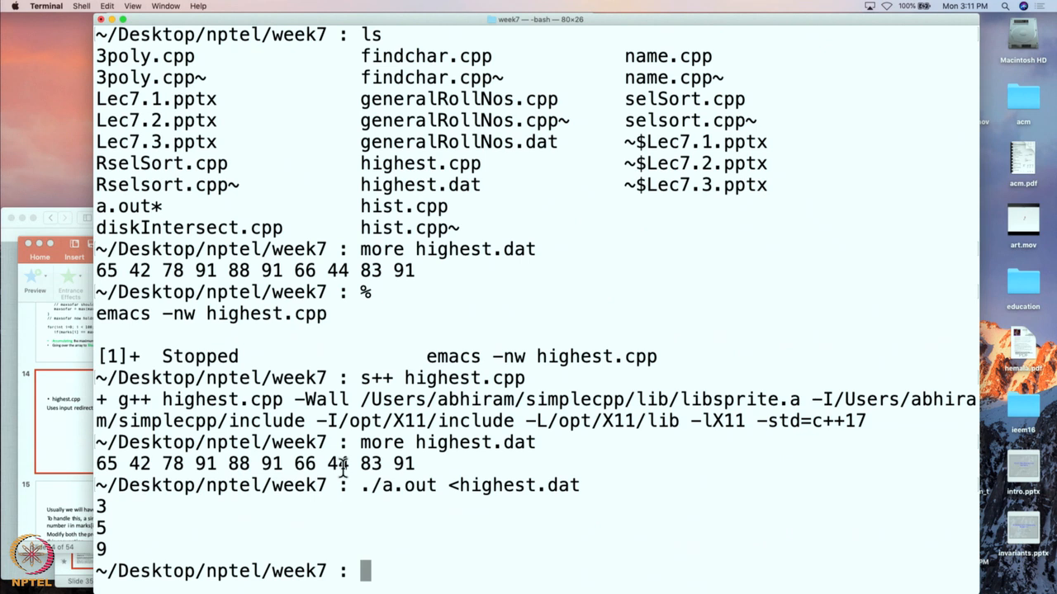
mouse_move(190, 516)
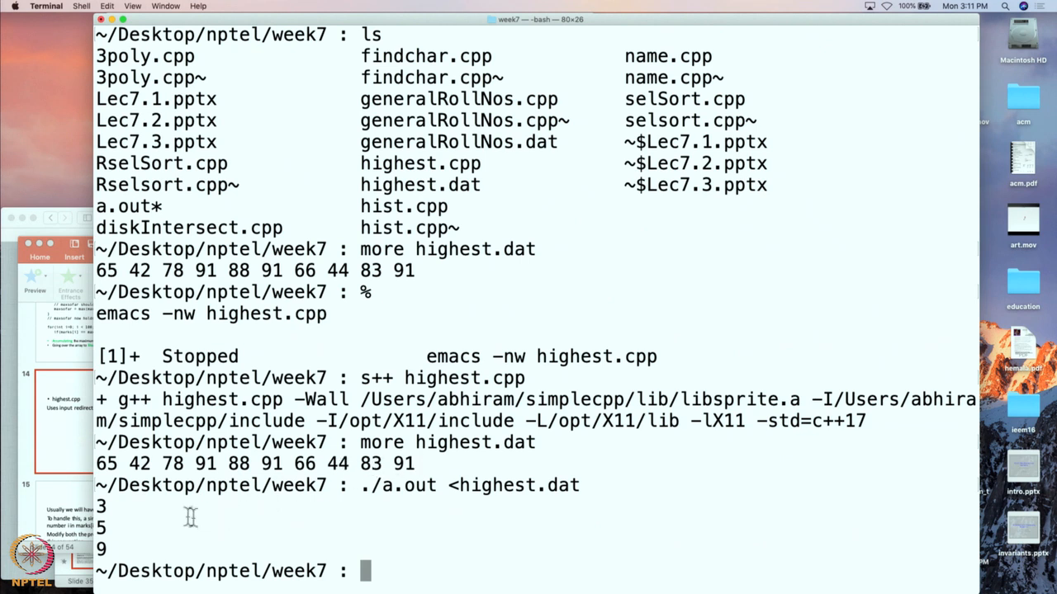
mouse_move(396, 455)
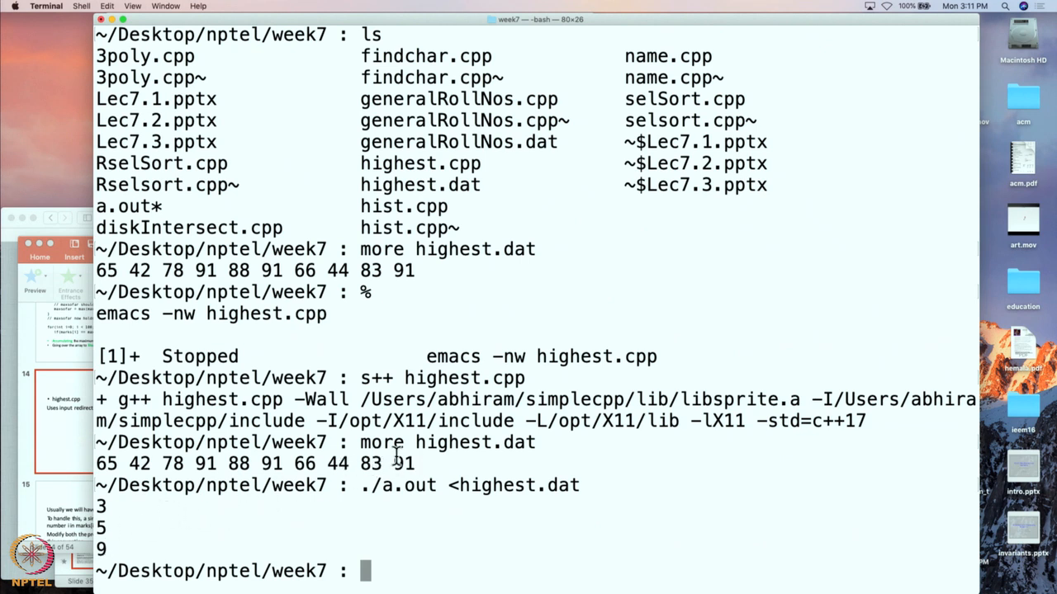